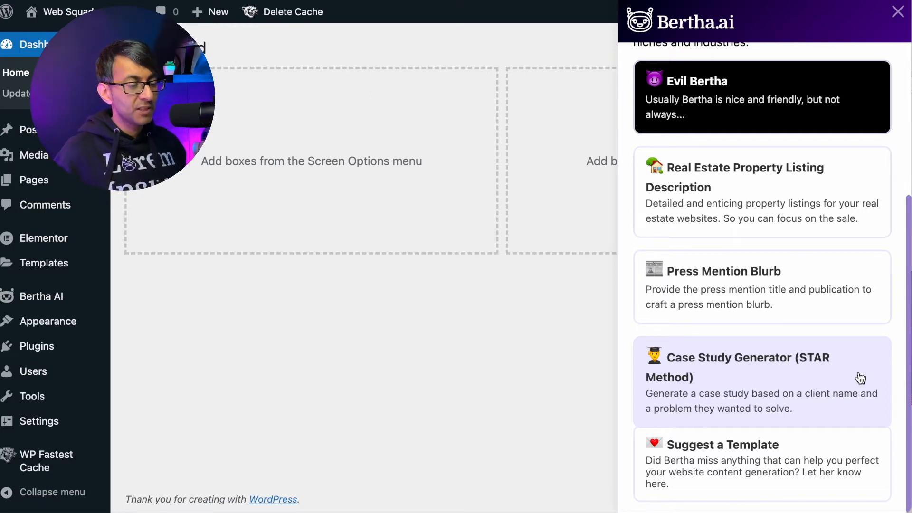
Open the STAR Method case study generator and generate ideas for Web Squadron's Mobile Responsiveness project
click(745, 367)
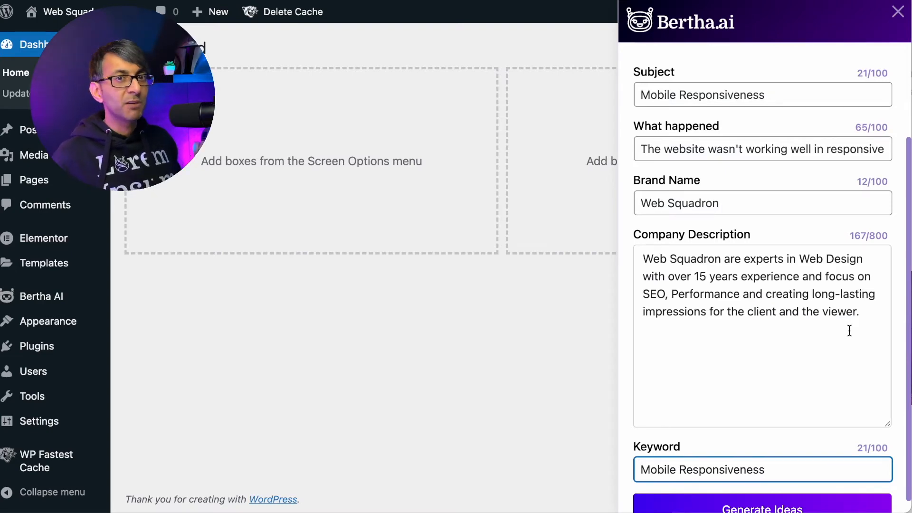
click(762, 507)
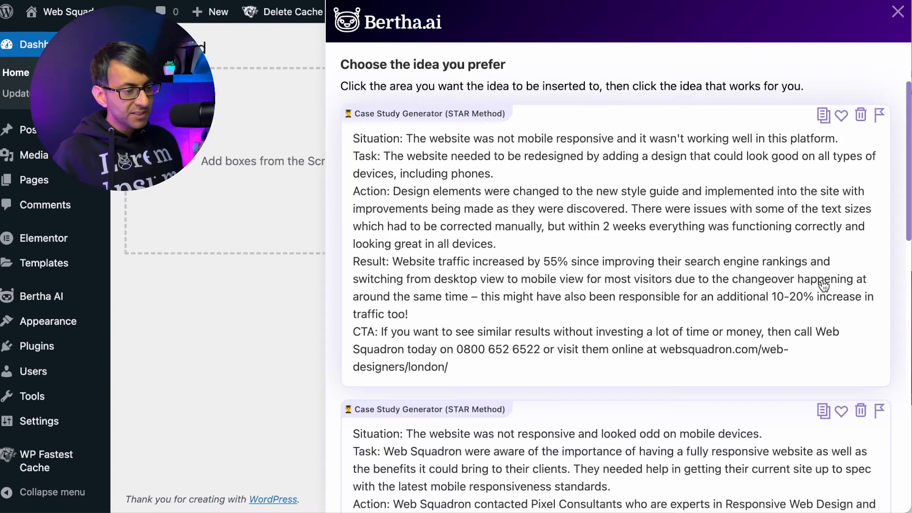
Scroll down to review the second generated STAR case study idea below the first
scroll(down, 3)
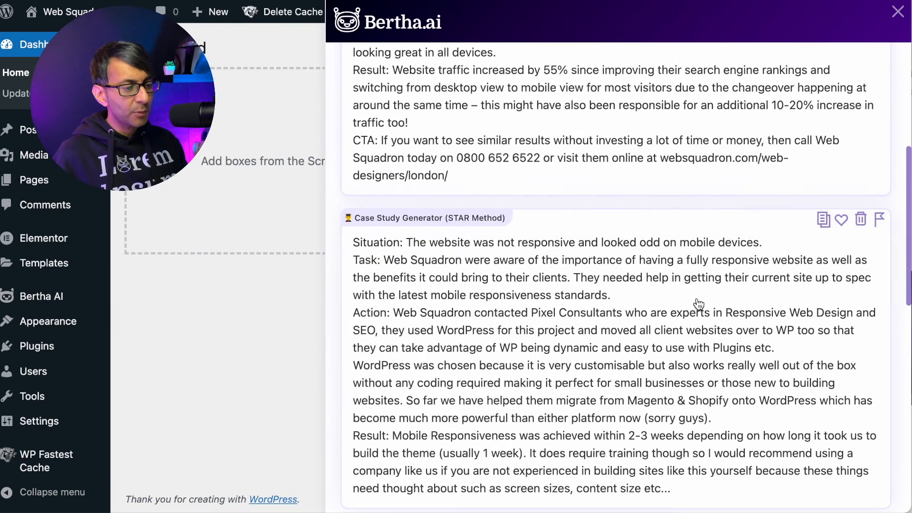